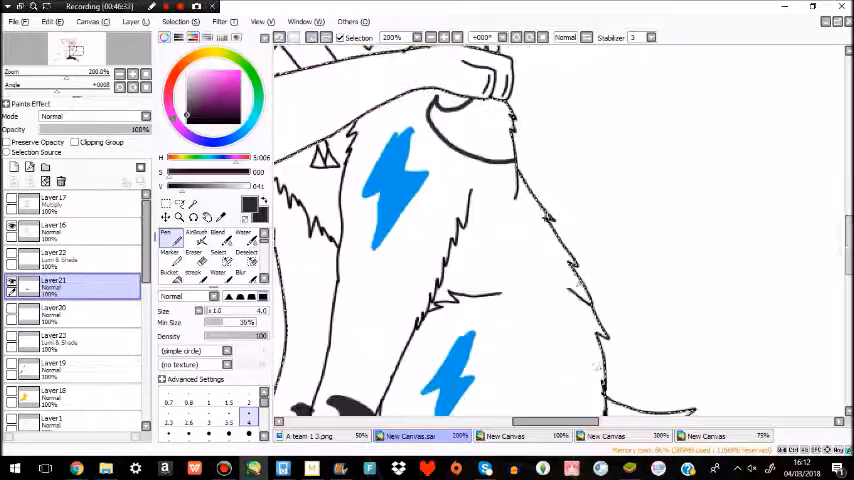
# Switch from the close-up work-in-progress canvas to the finished 'Music' reference sheet document.
pyautogui.click(510, 436)
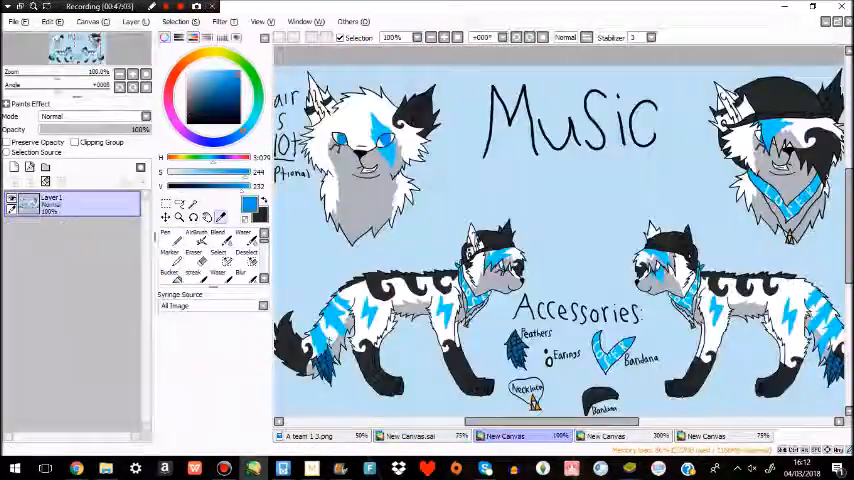